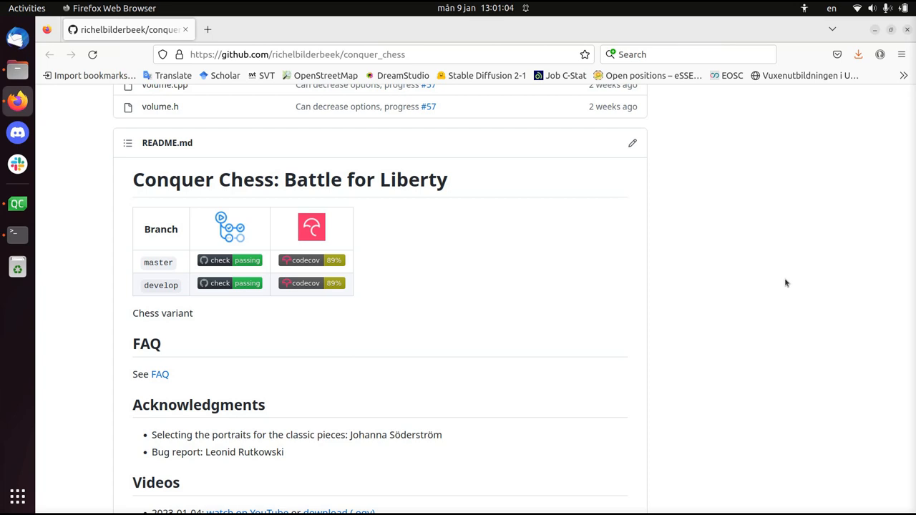
mouse_move(452, 189)
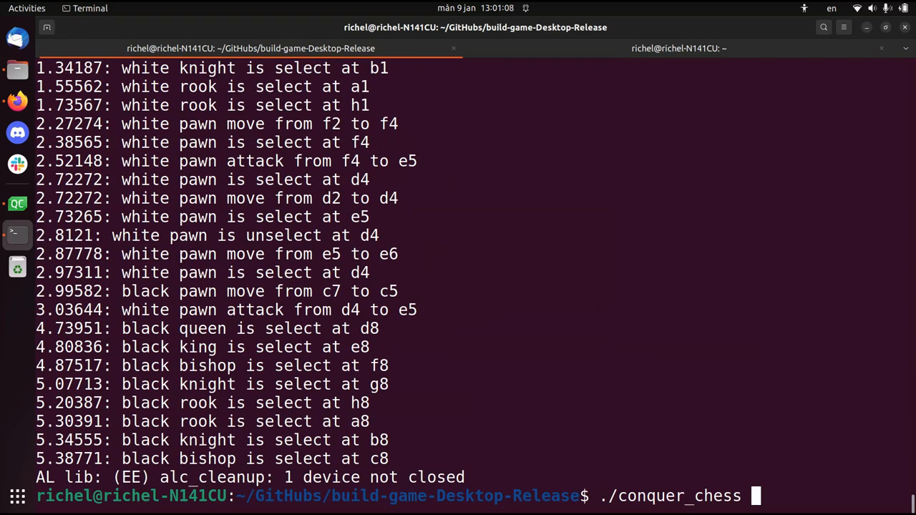
Launch Conquer Chess, pass through the main menu and lobby, and start a match
key("Return")
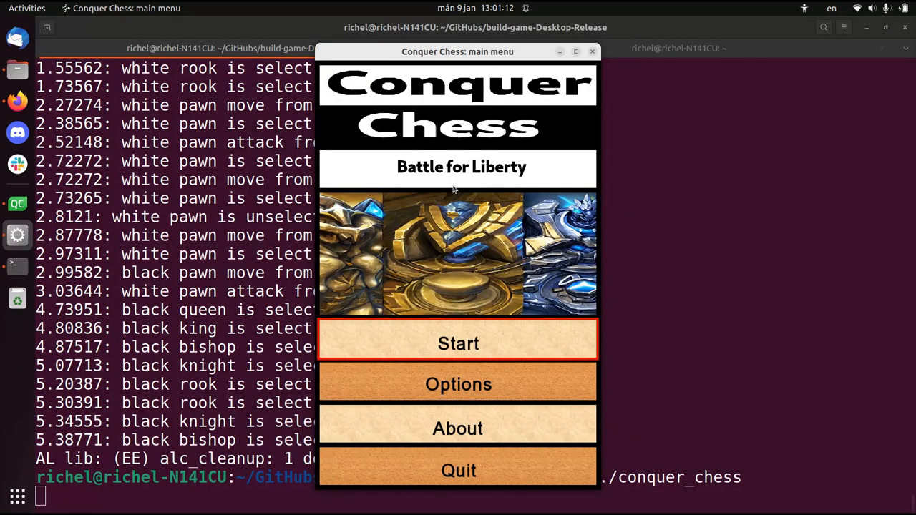
left_click(458, 383)
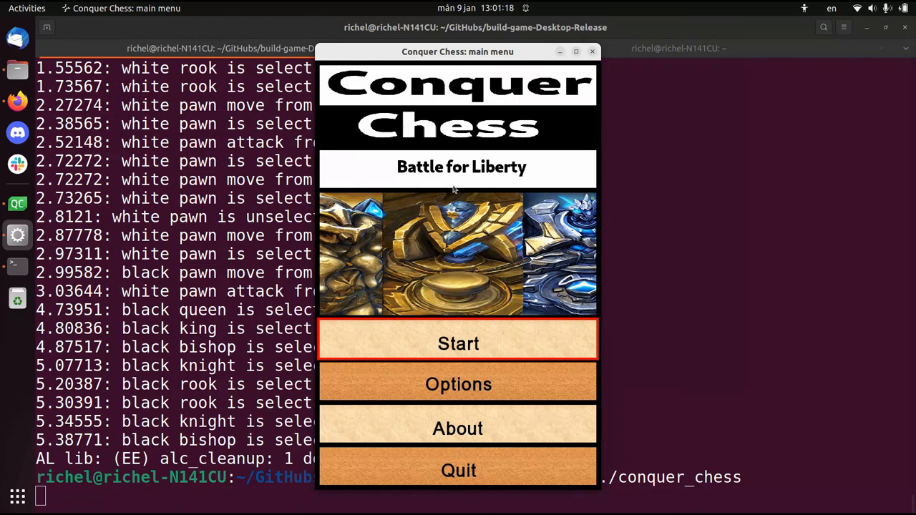
left_click(458, 343)
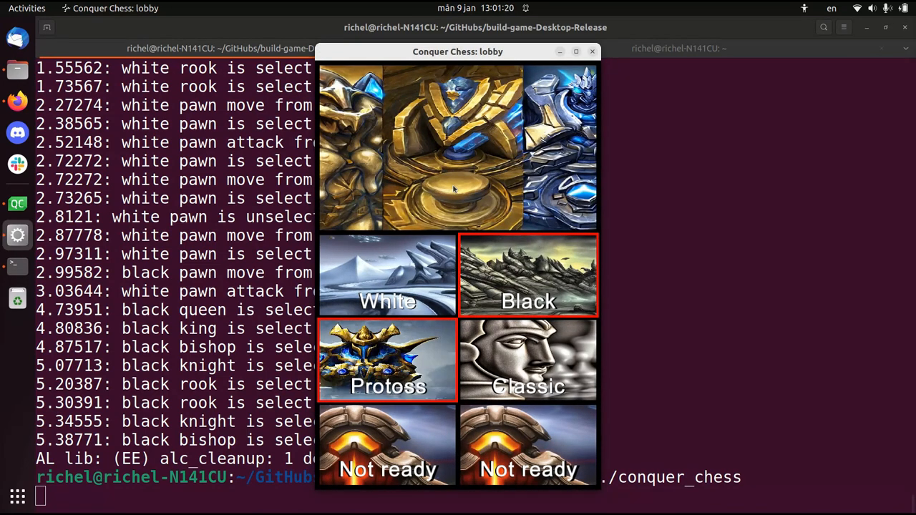
left_click(528, 361)
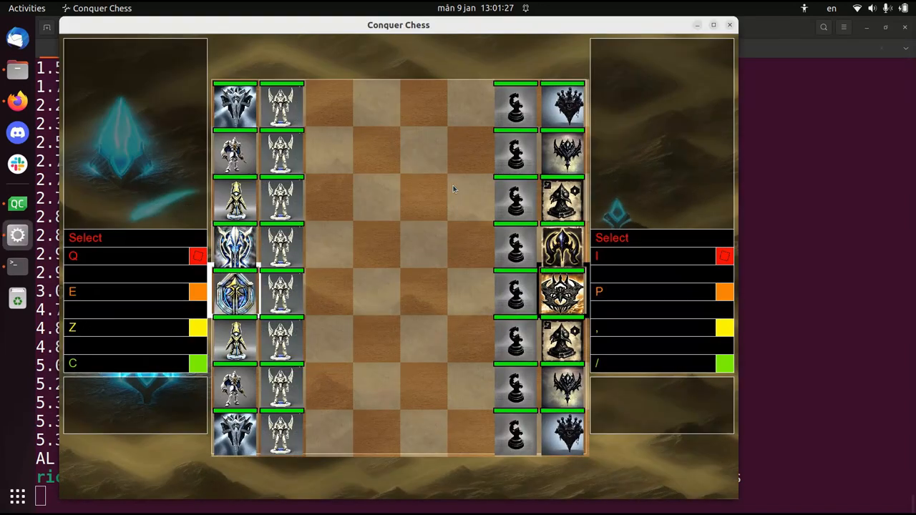
Select a white piece and order a white pawn forward toward the advancing black pawns
left_click(280, 200)
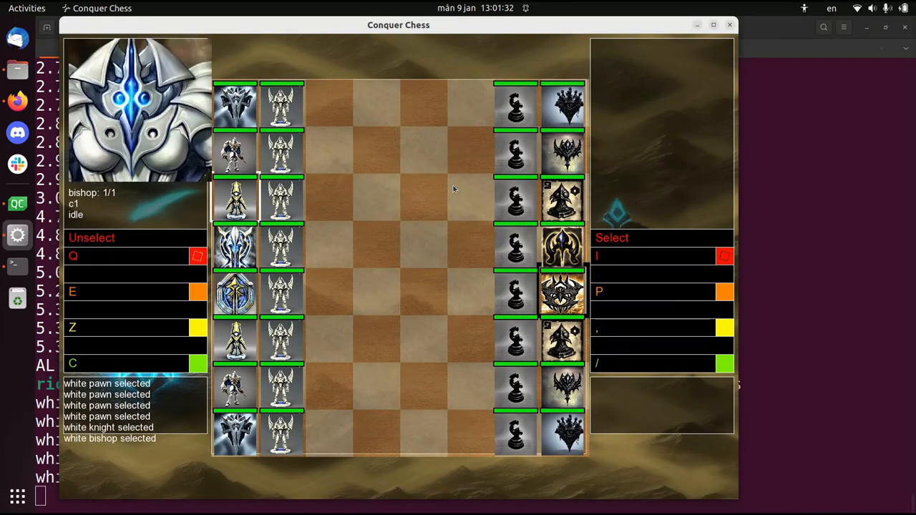
left_click(515, 249)
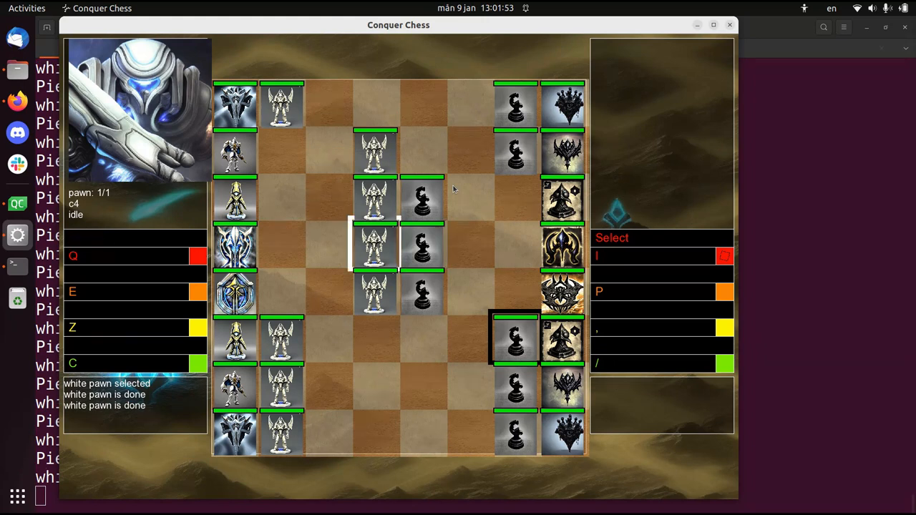
Send black pawns against the white pawns, then quit the match back to the lobby
left_click(375, 293)
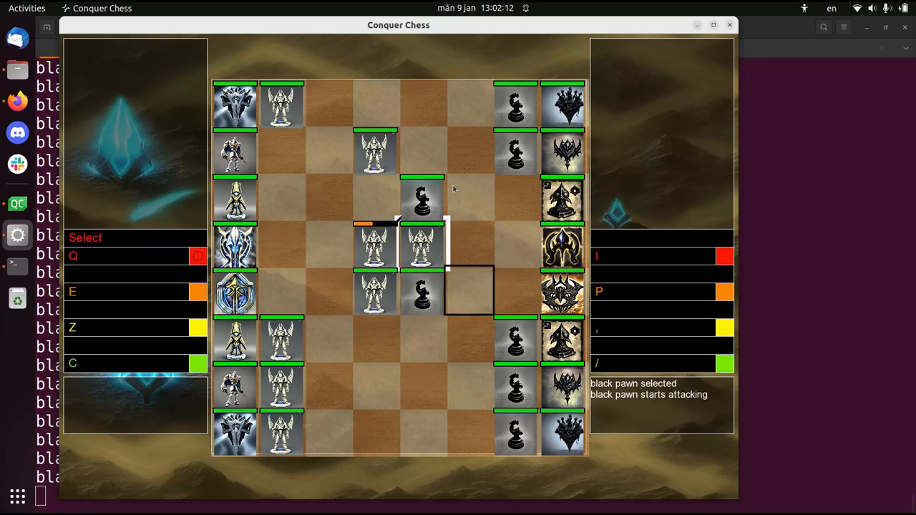
left_click(422, 336)
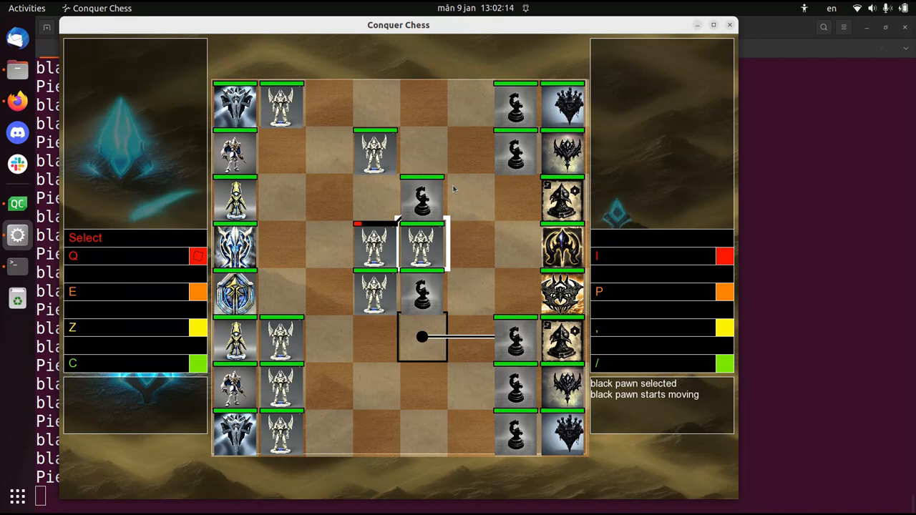
left_click(515, 341)
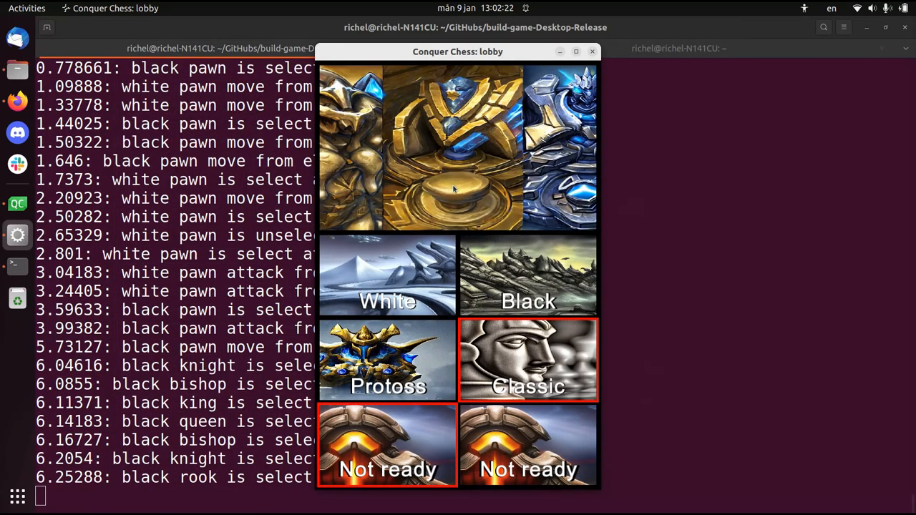
Cycle White's army to Classic and Black's army through Protoss to Terran
left_click(386, 360)
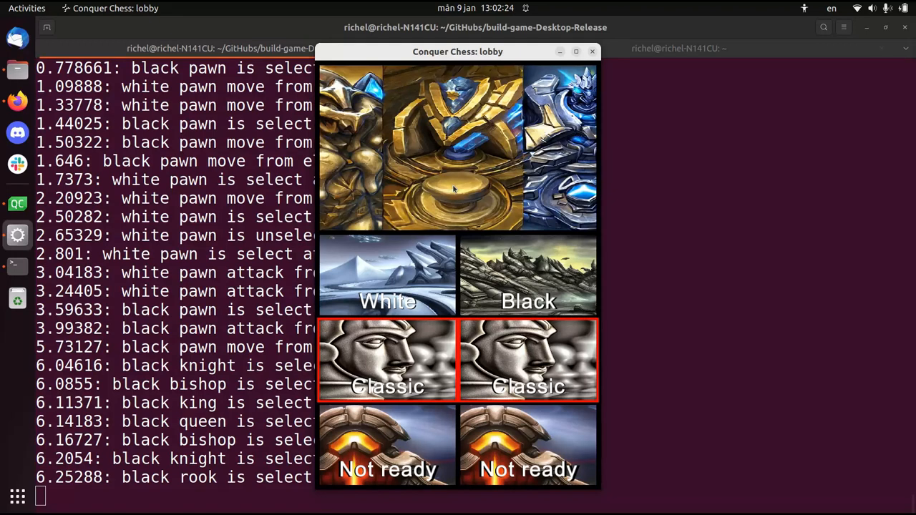
left_click(528, 360)
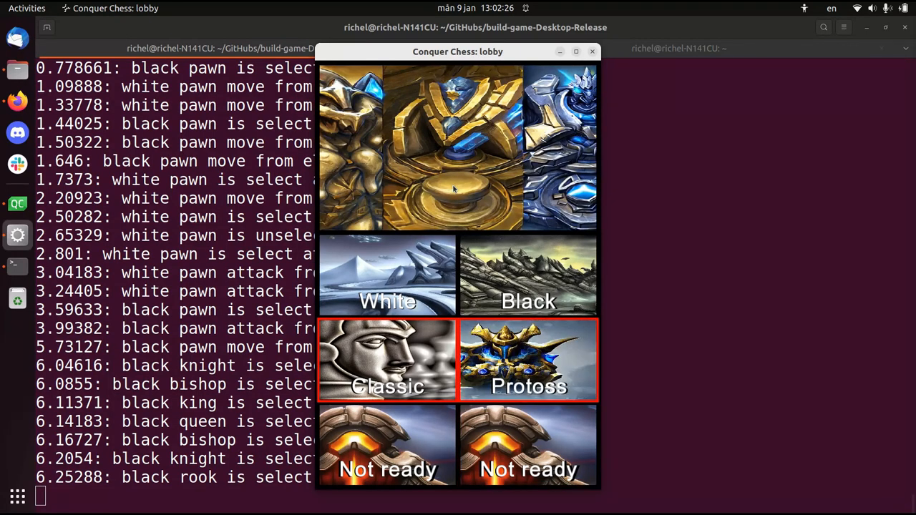
left_click(528, 360)
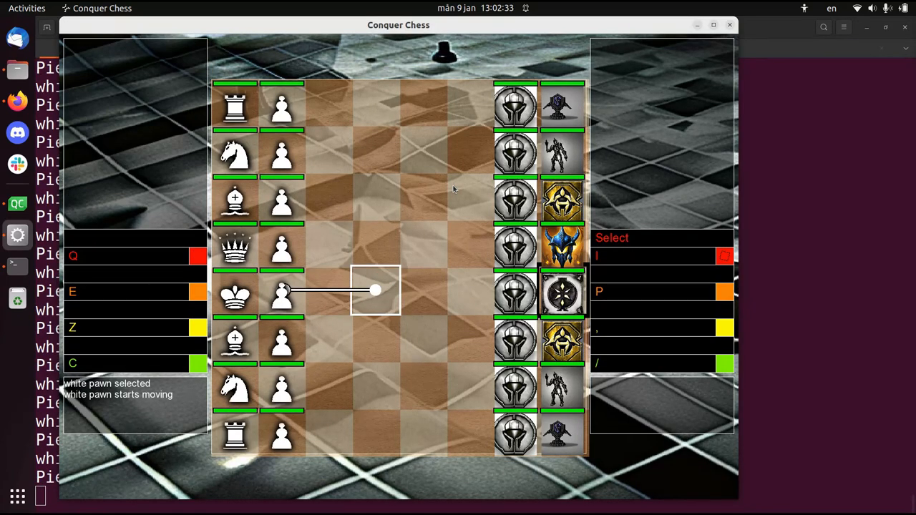
Order another white pawn forward to meet the black pawns, then select the black king
left_click(280, 198)
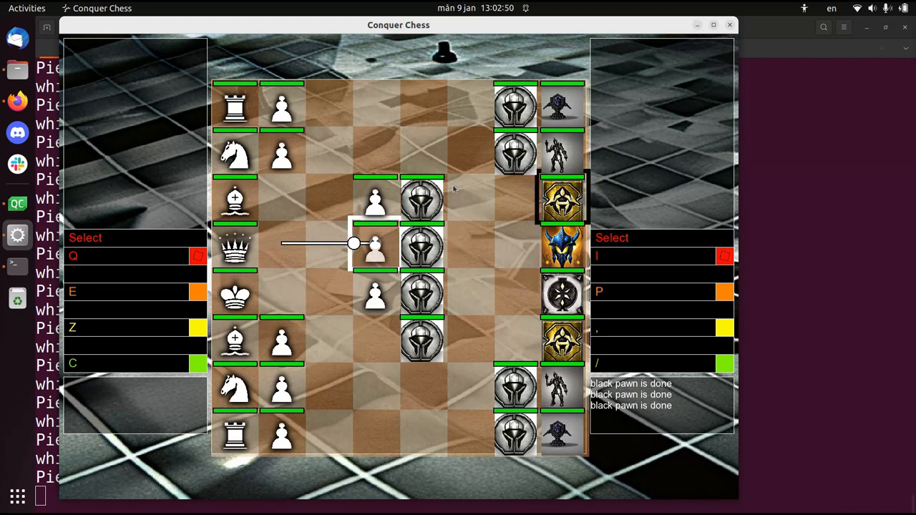
left_click(375, 247)
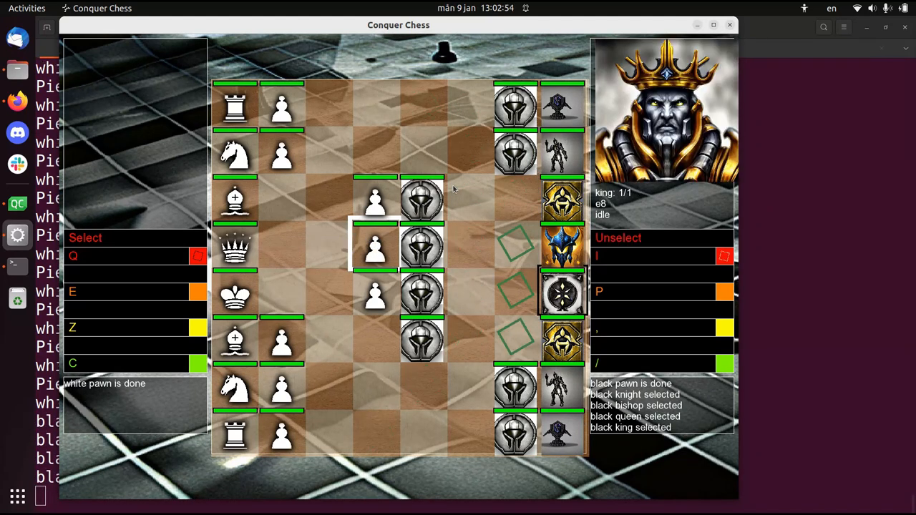
Order white and black pawns to attack each other simultaneously in the centre
left_click(515, 103)
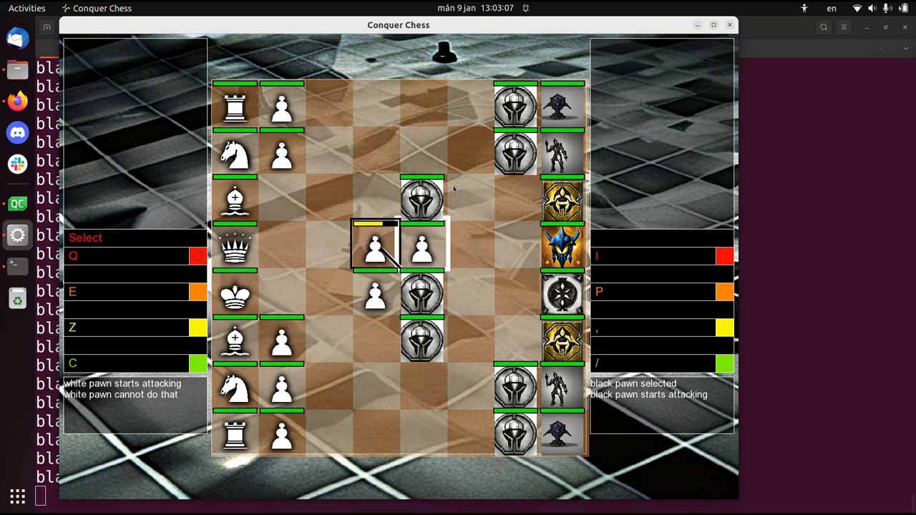
left_click(422, 201)
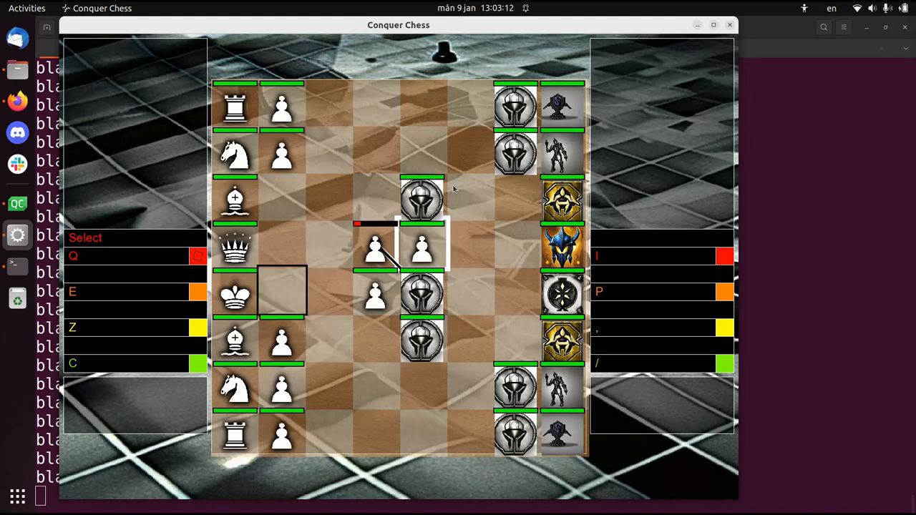
left_click(375, 247)
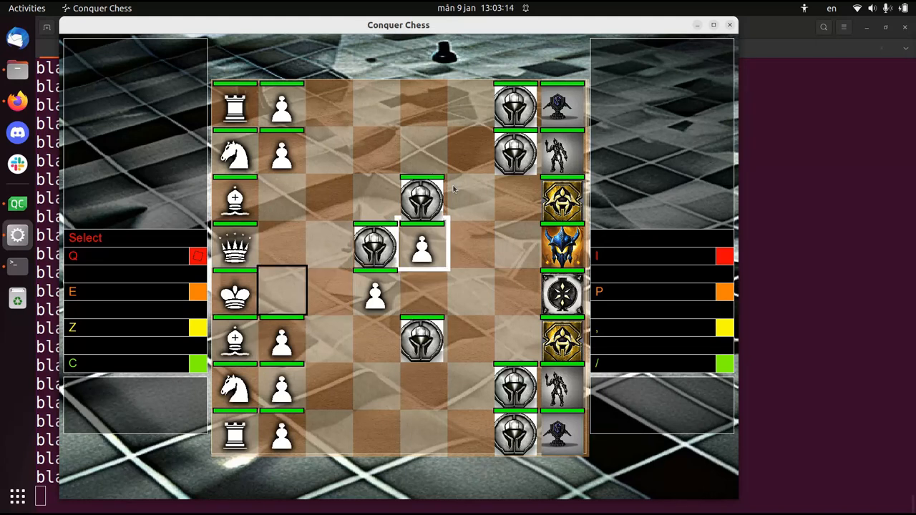
Send the white queen across the board, then select the black king
left_click(234, 246)
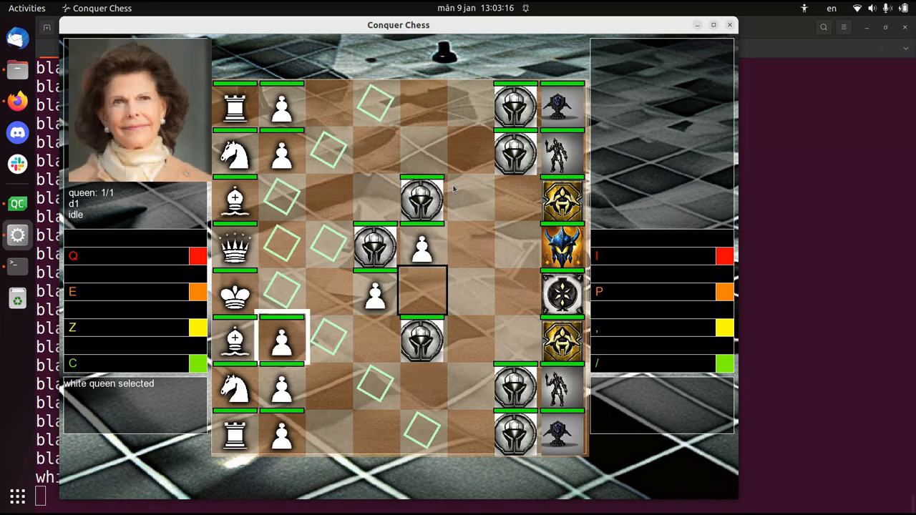
left_click(375, 383)
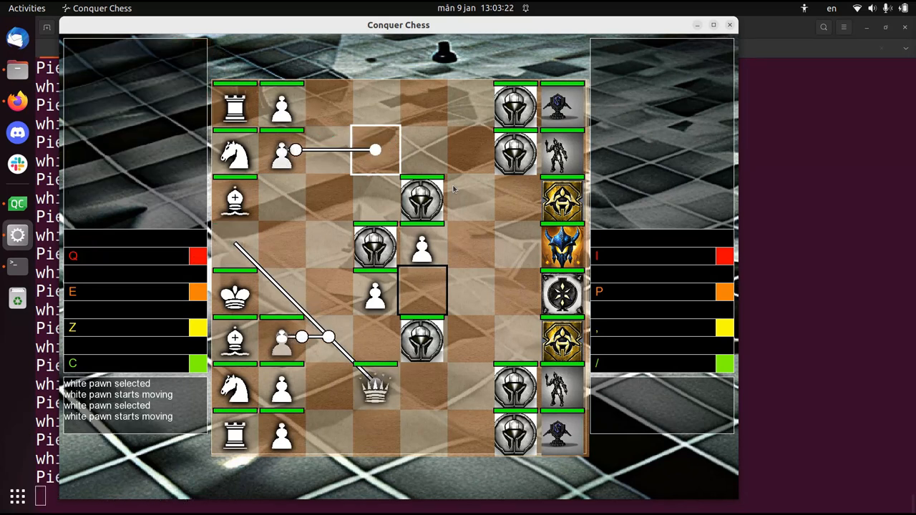
left_click(561, 294)
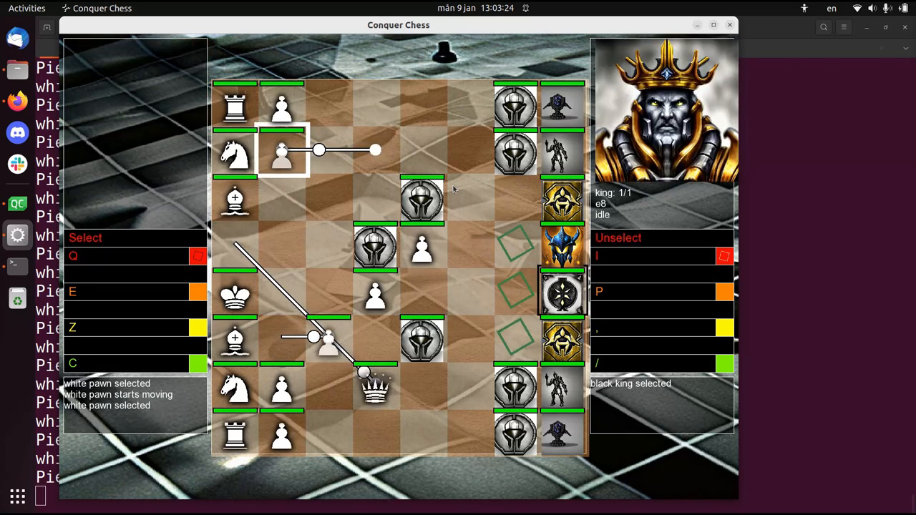